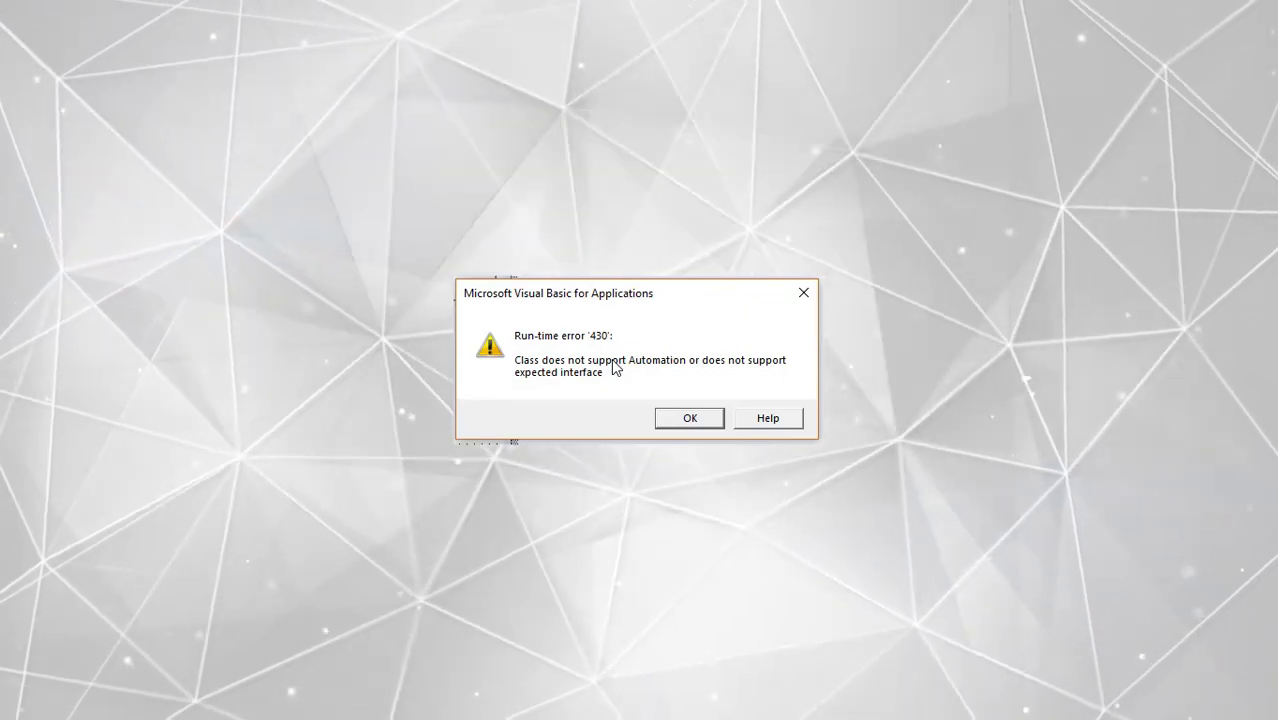
- Dismiss error 430 and reopen frmMainMenu's design from the Project Explorer
click(688, 418)
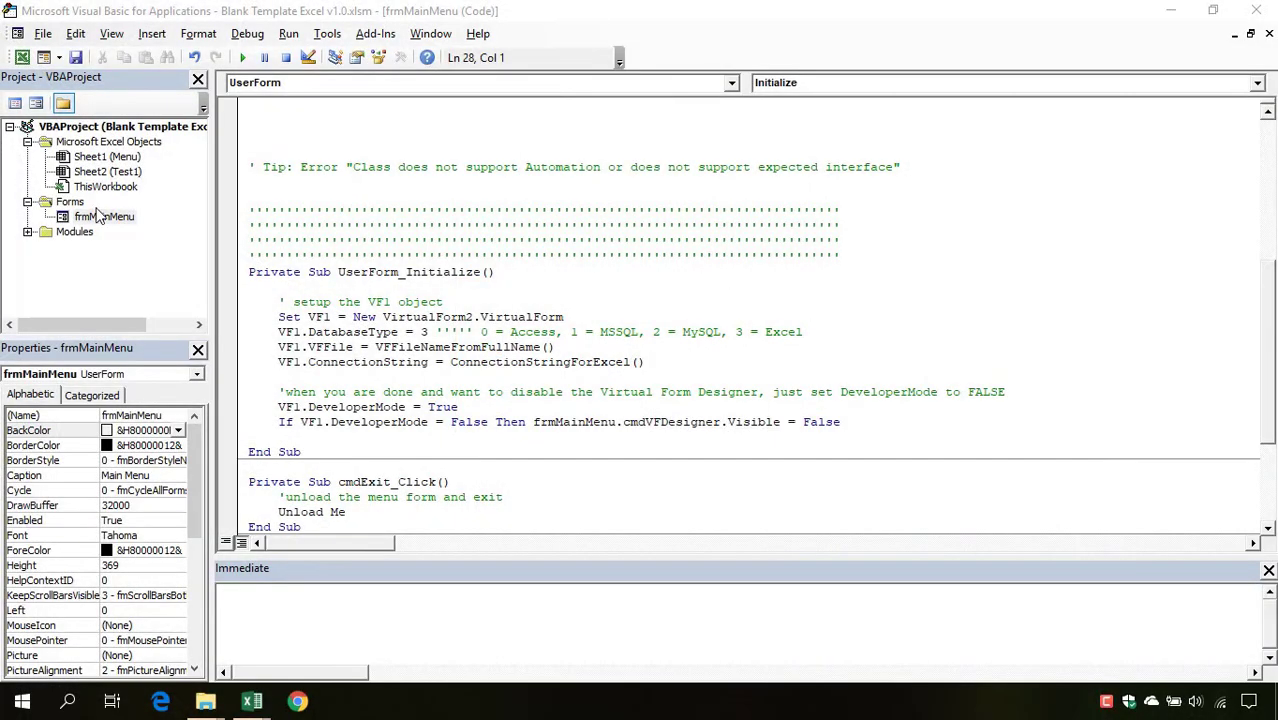
click(244, 56)
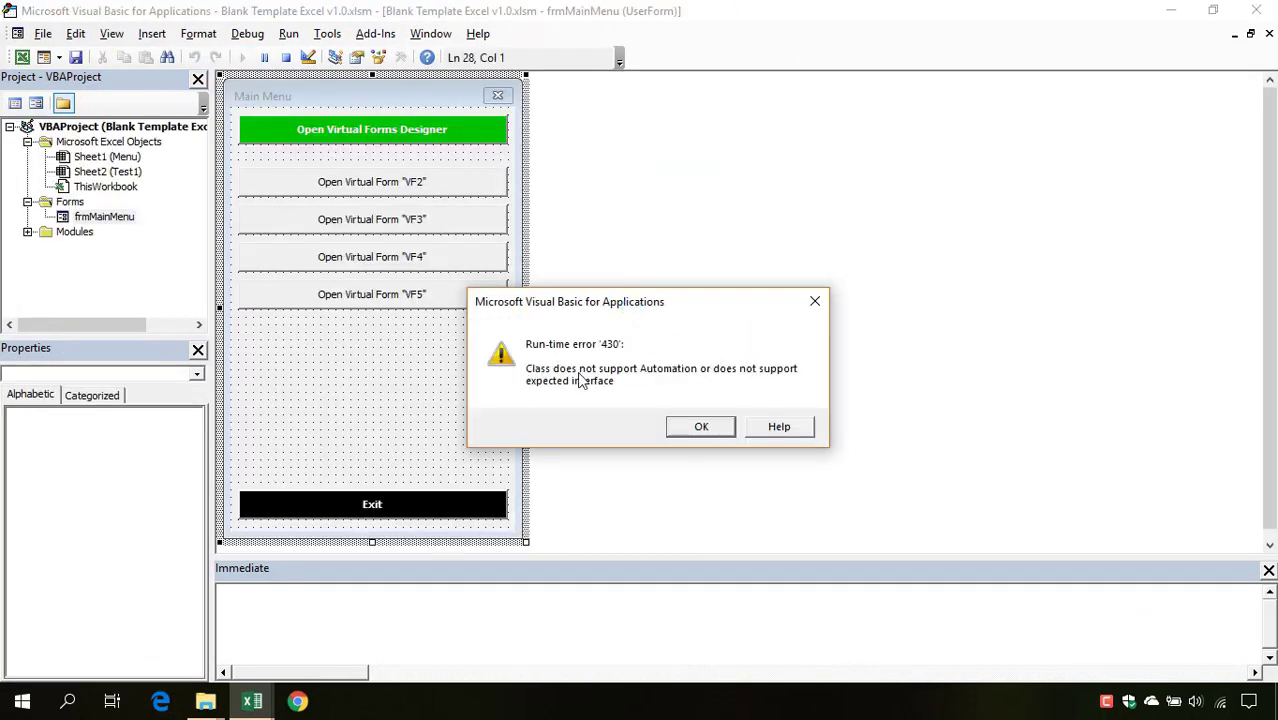
mouse_move(612, 384)
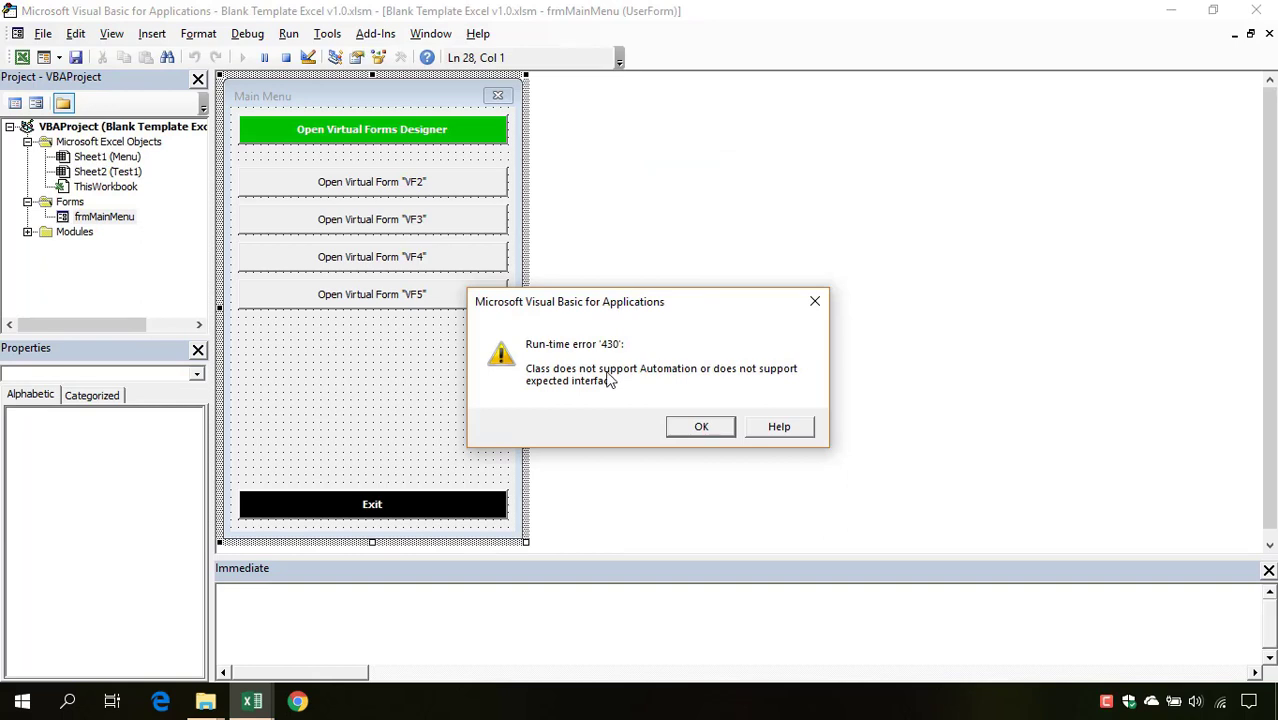
mouse_move(628, 376)
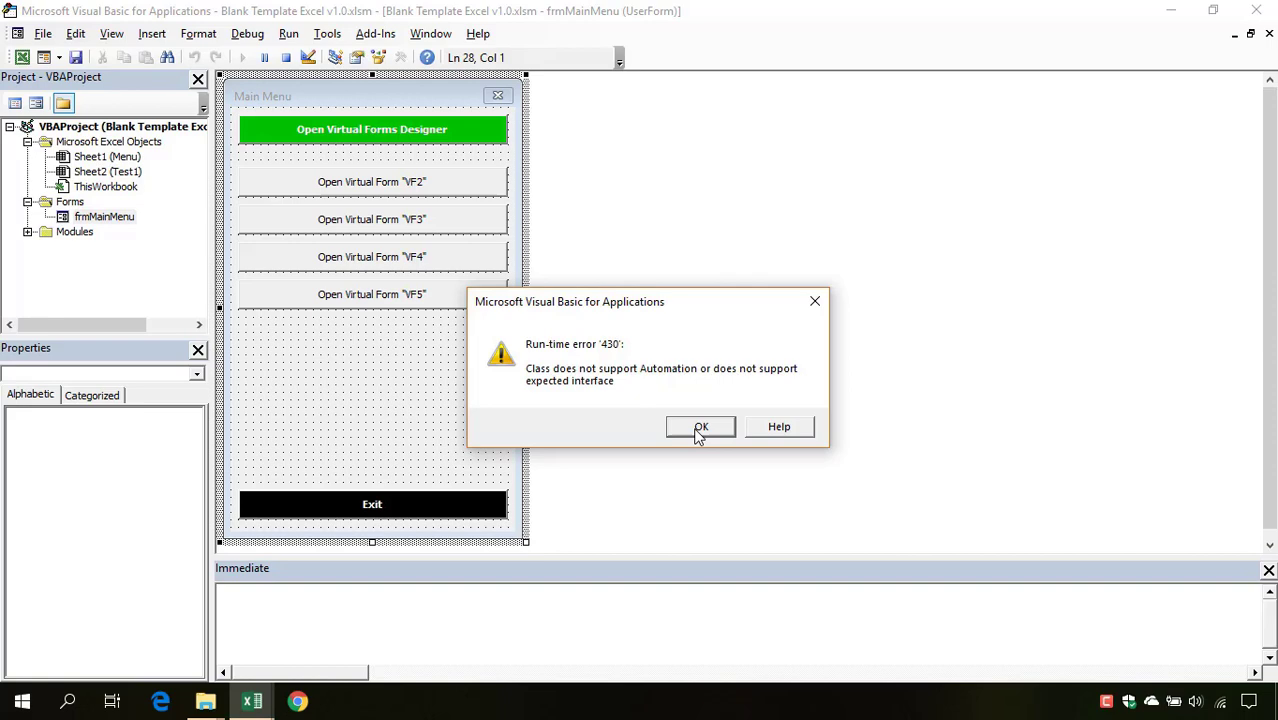
- Dismiss error 430 and place the cursor in frmMainMenu's Initialize code
click(700, 426)
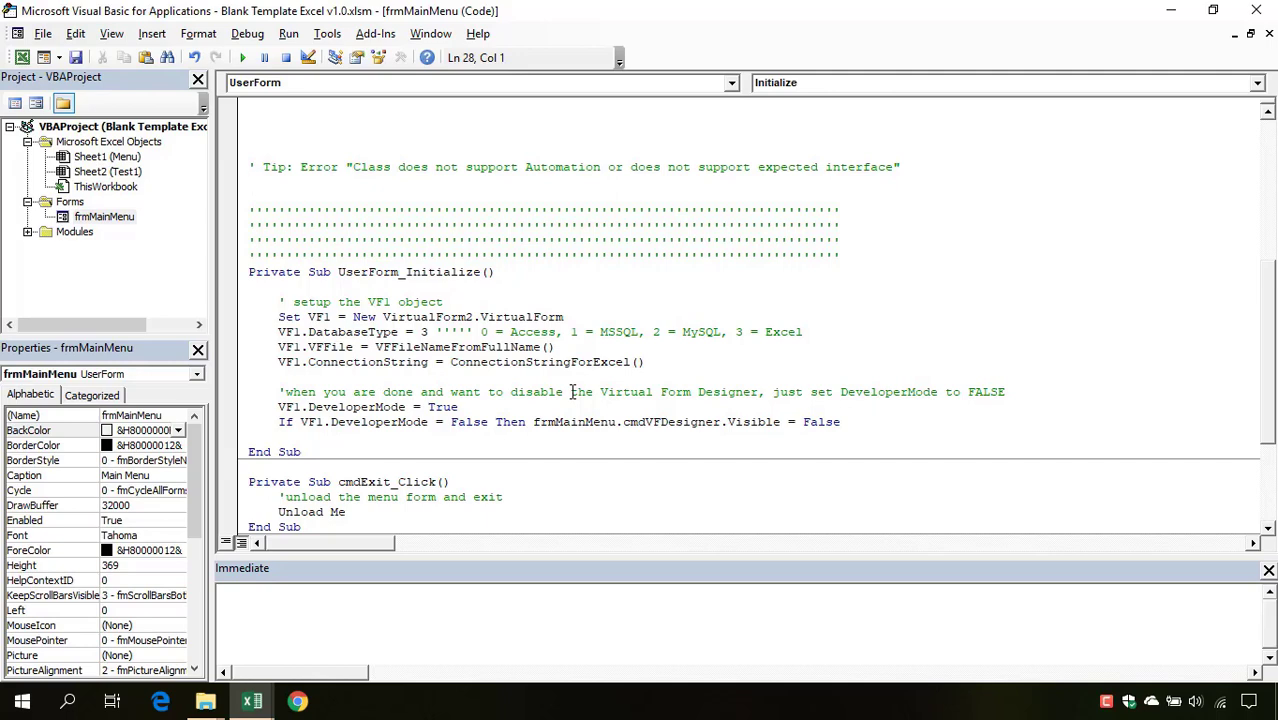
click(248, 182)
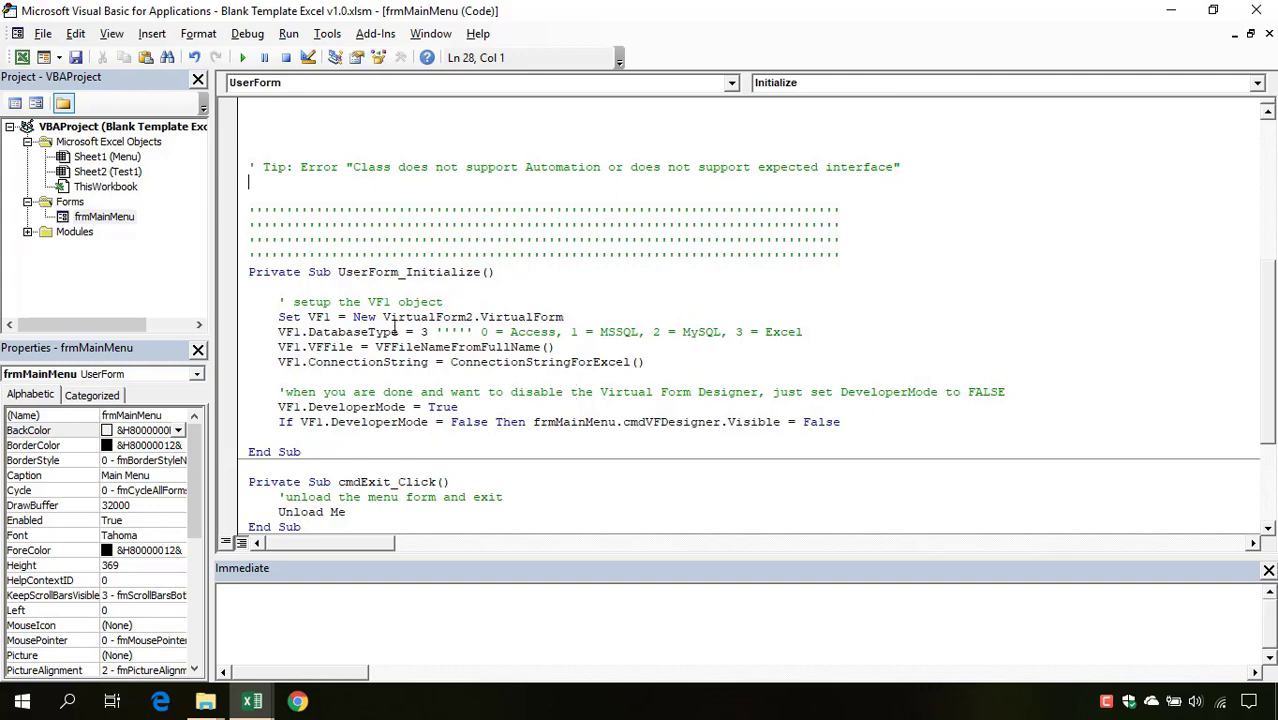
mouse_move(326, 32)
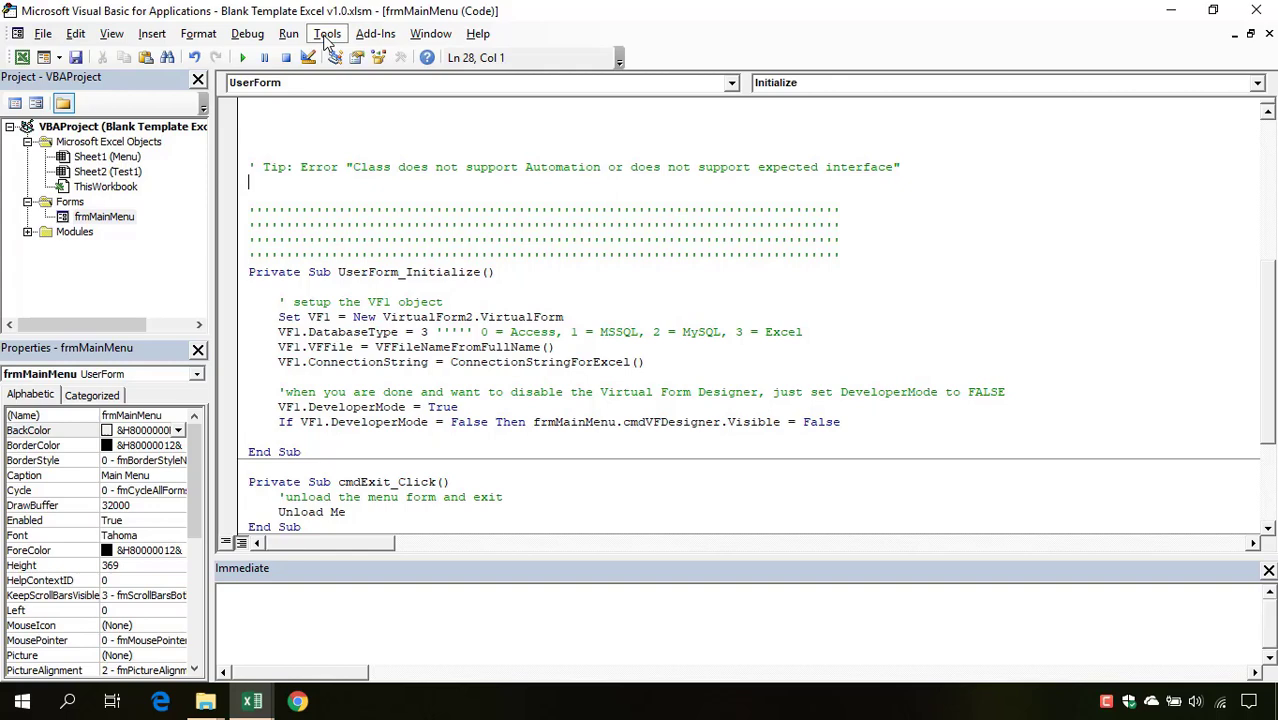
- Set Error Trapping to Break in Class Module on the Options General page
click(326, 32)
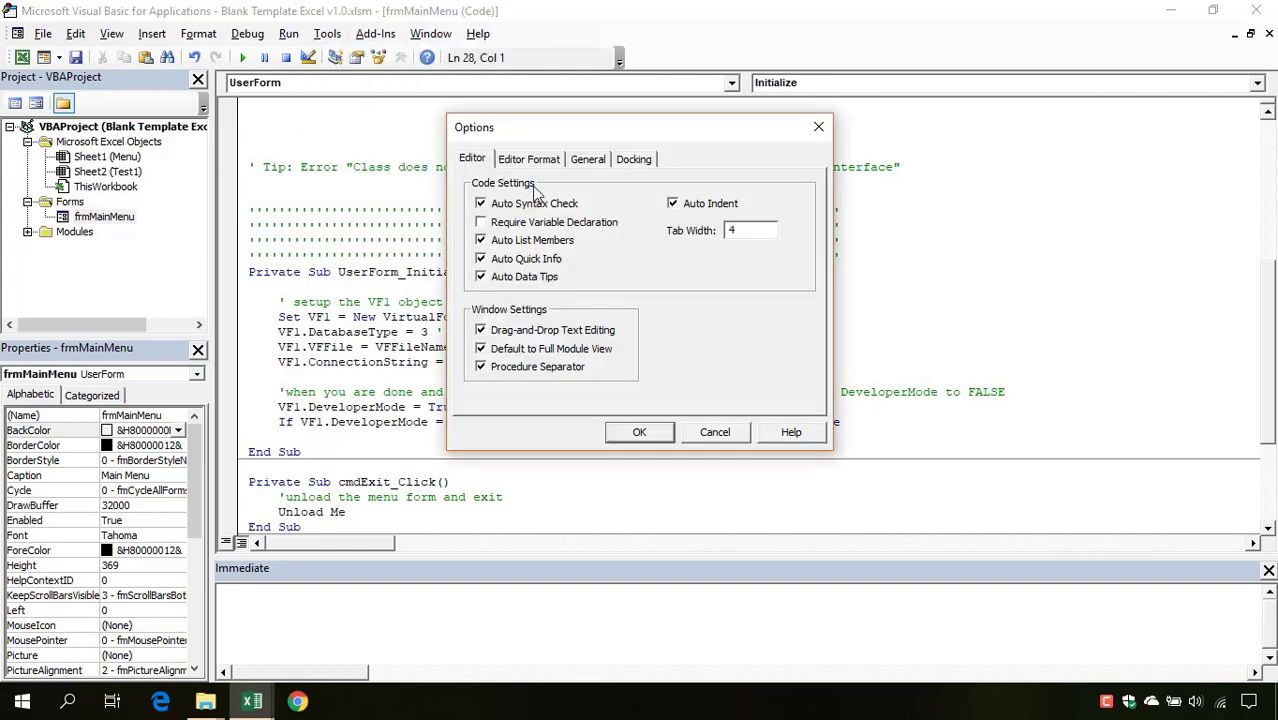
click(588, 160)
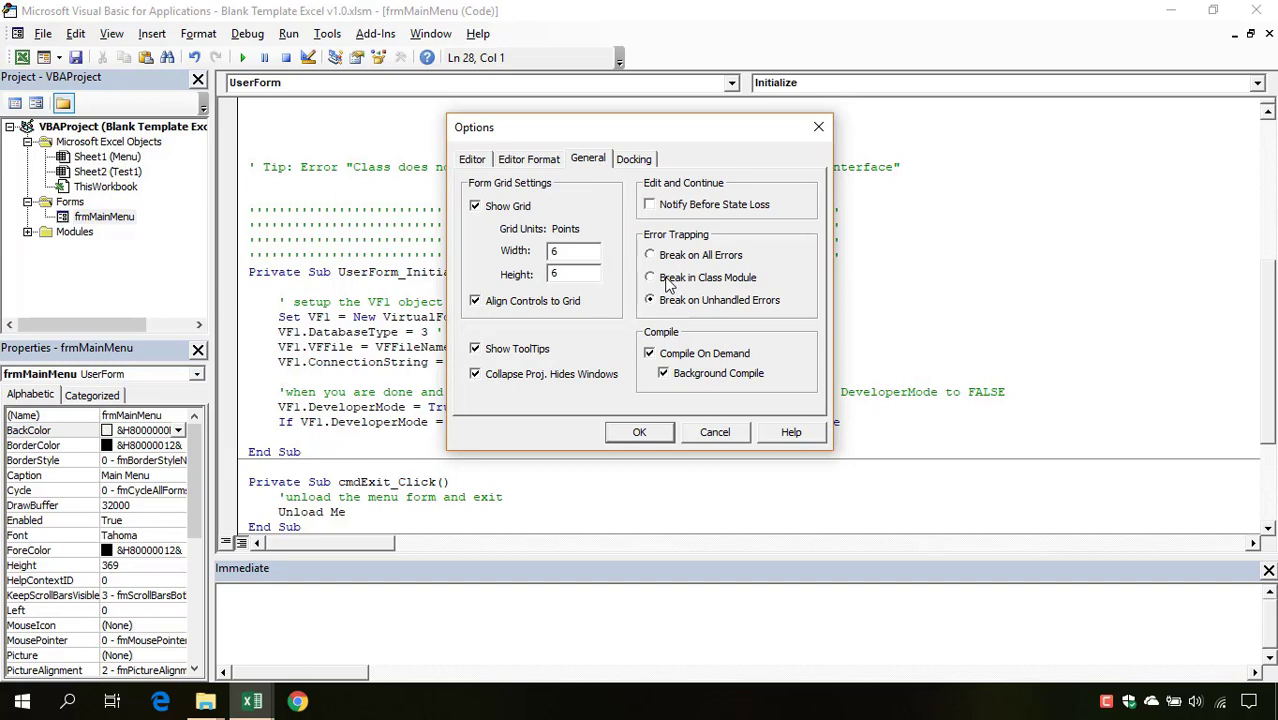
click(650, 276)
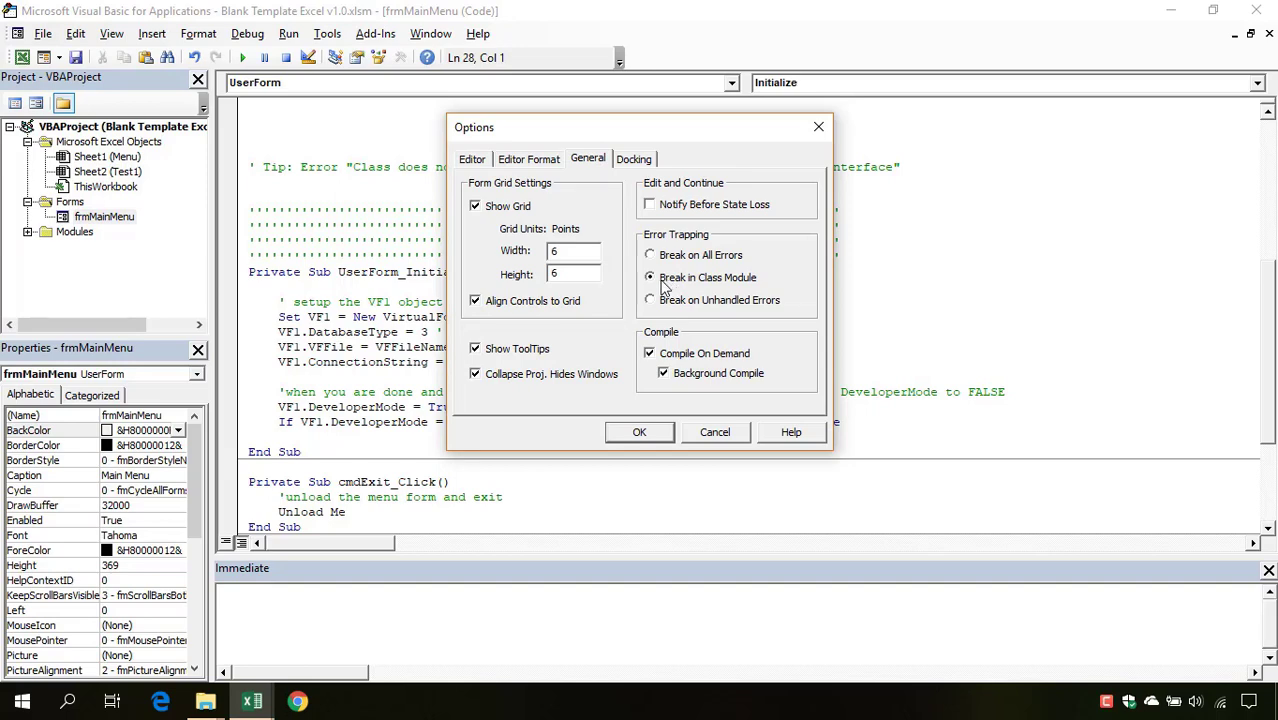
mouse_move(694, 260)
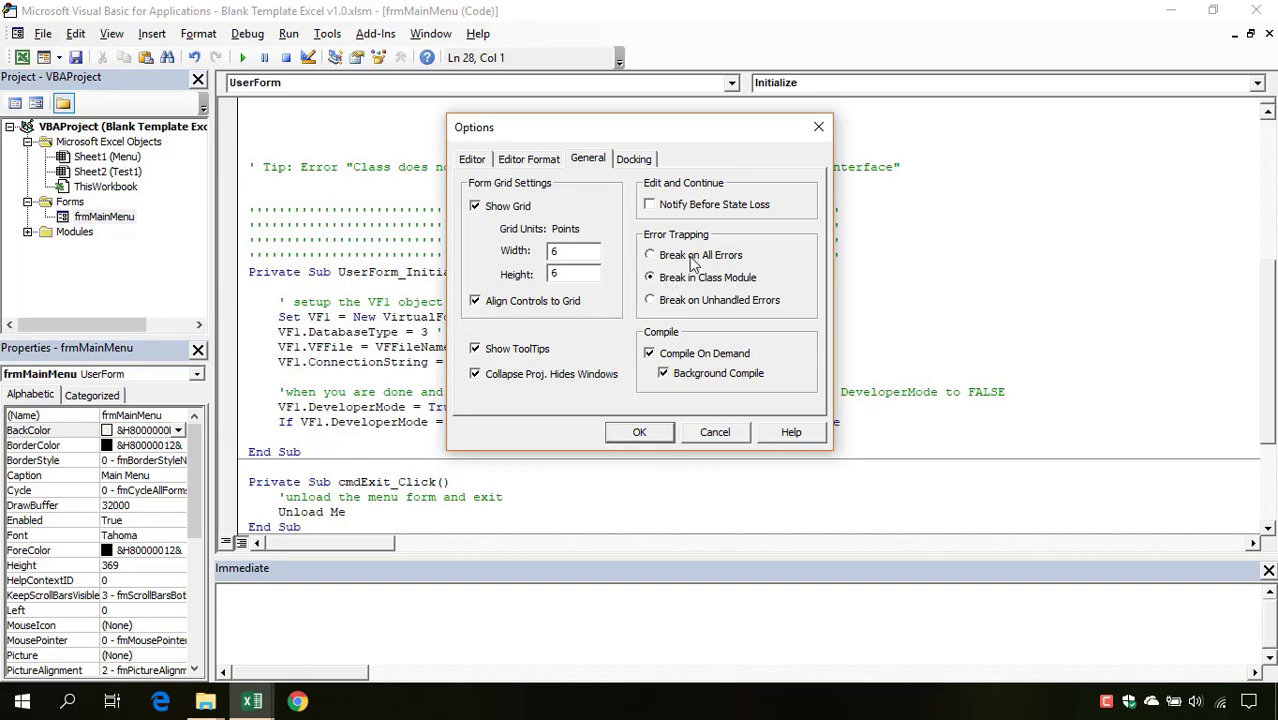
mouse_move(690, 330)
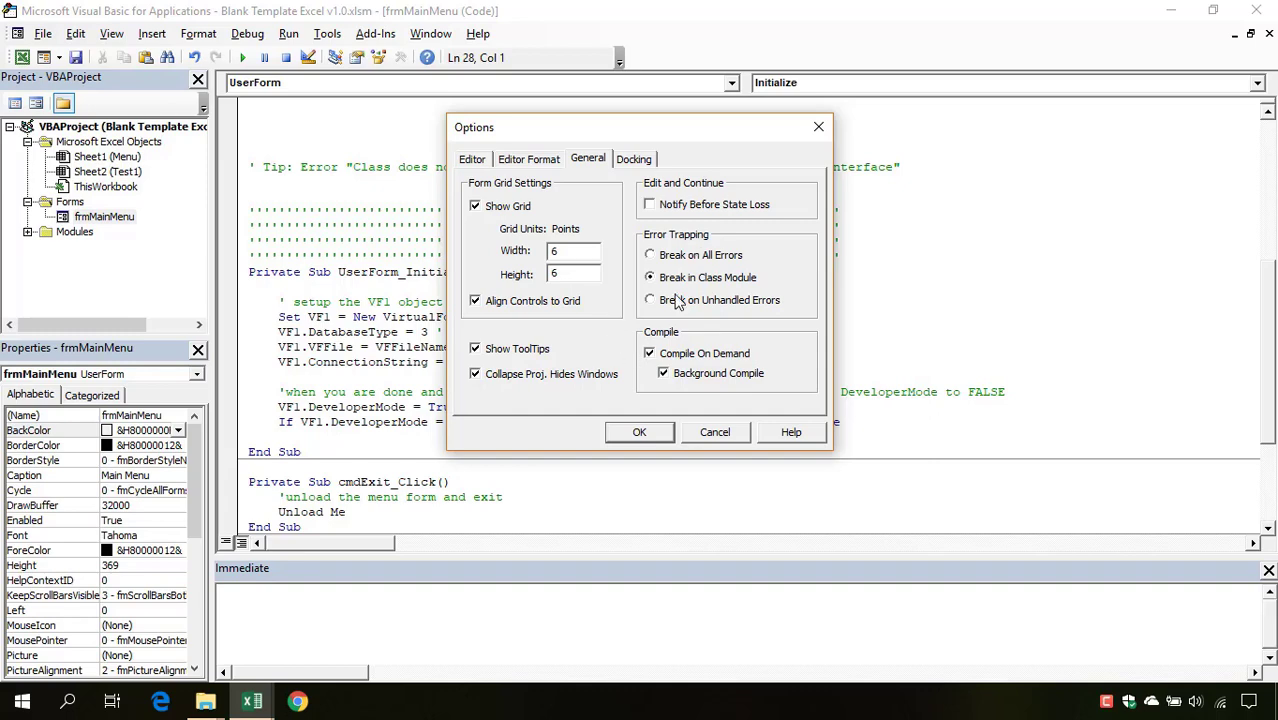
click(650, 276)
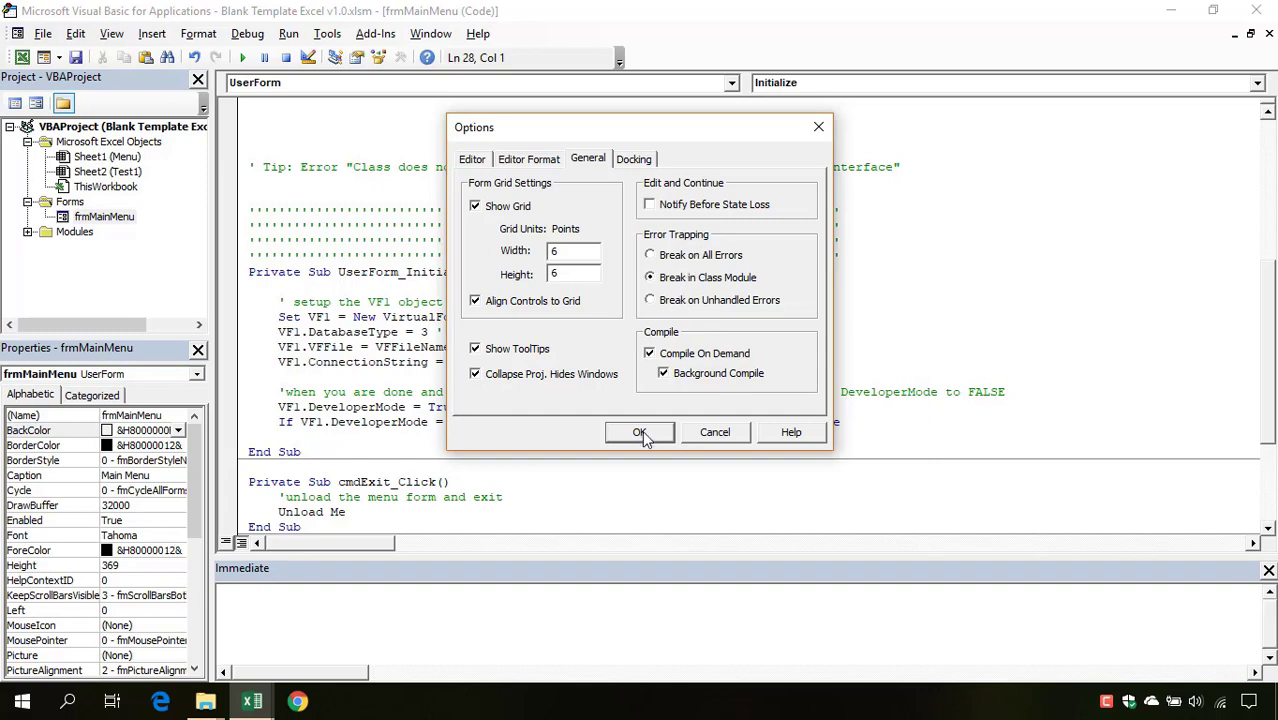
click(640, 432)
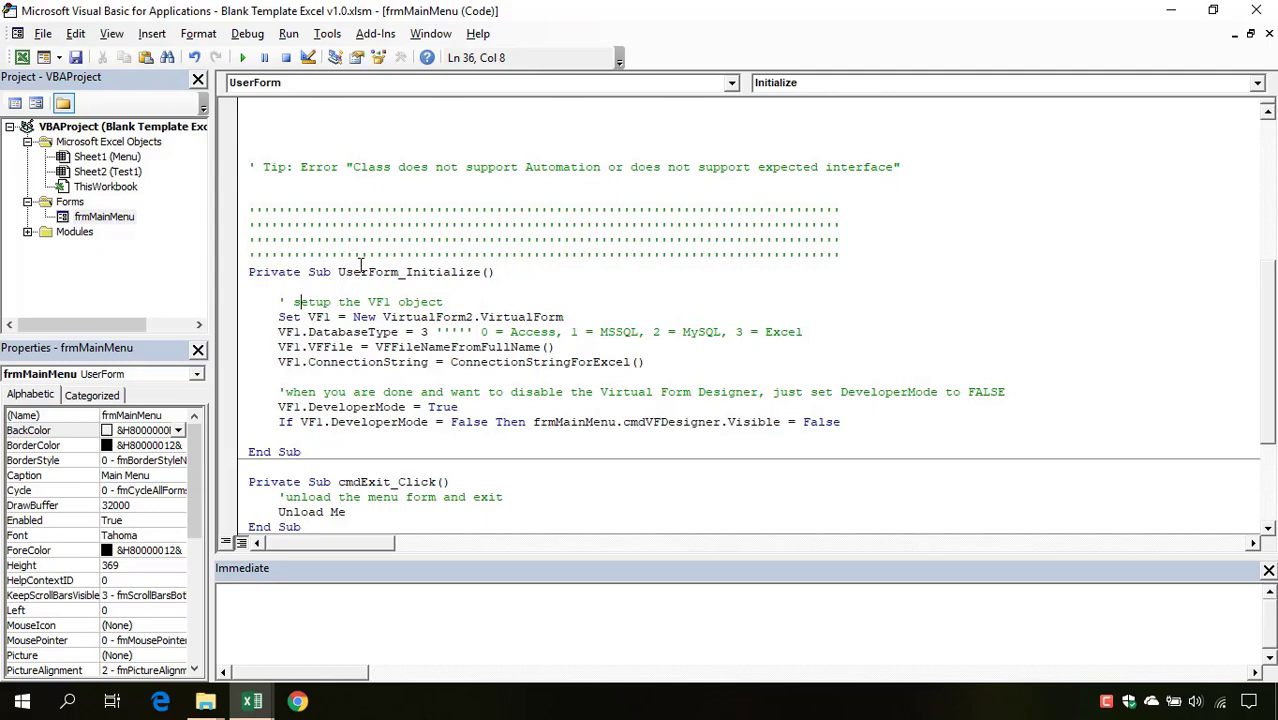
mouse_move(244, 56)
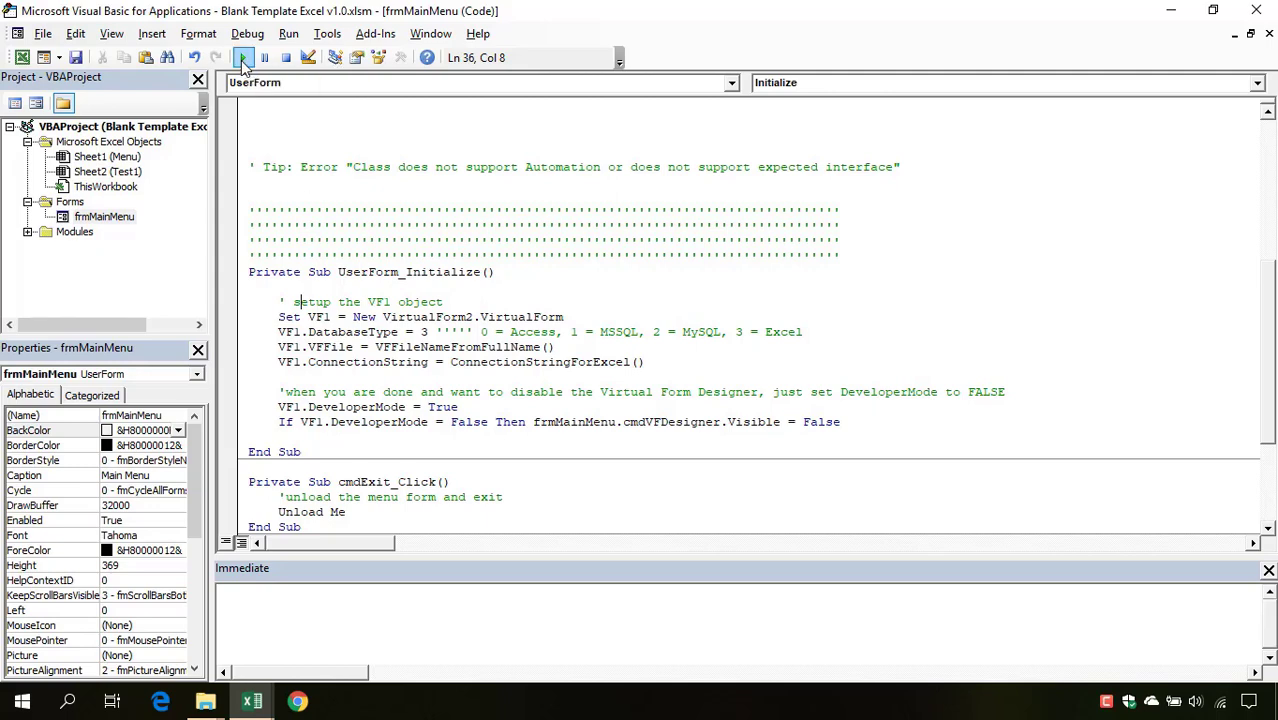
- Run frmMainMenu, debug error 430 to the VirtualForm2 creation line, then reset execution
click(244, 56)
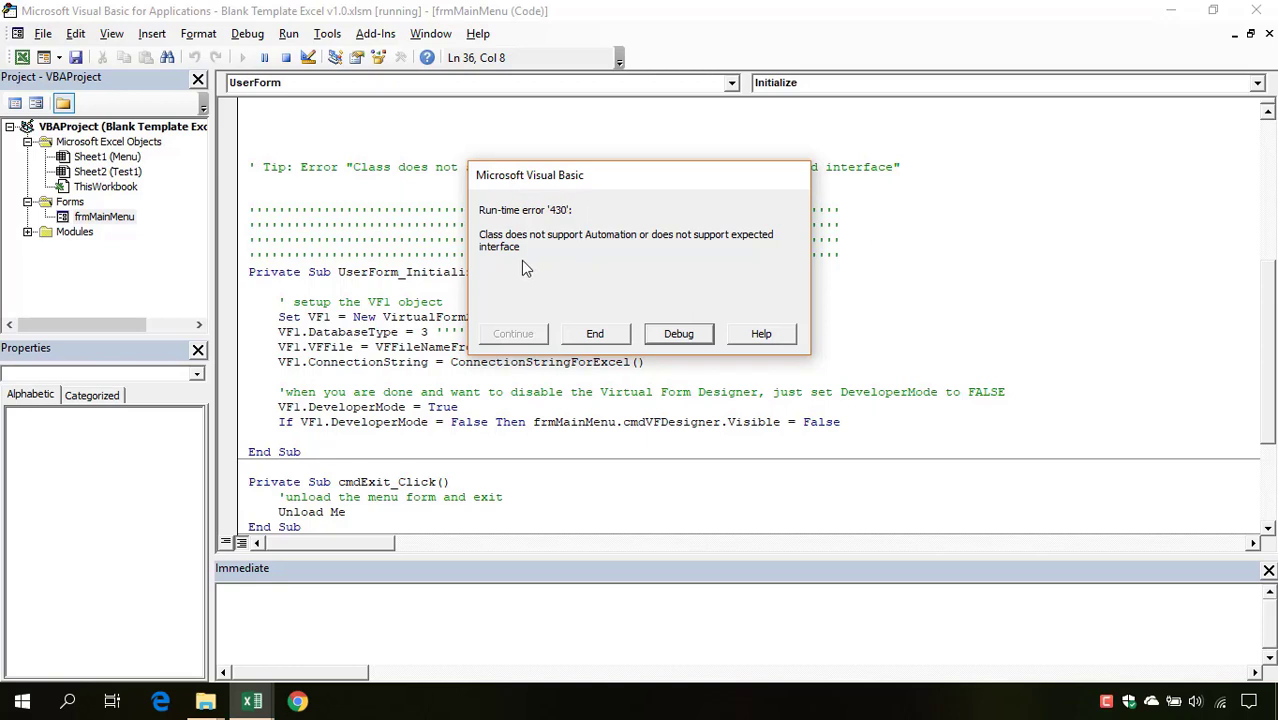
mouse_move(544, 248)
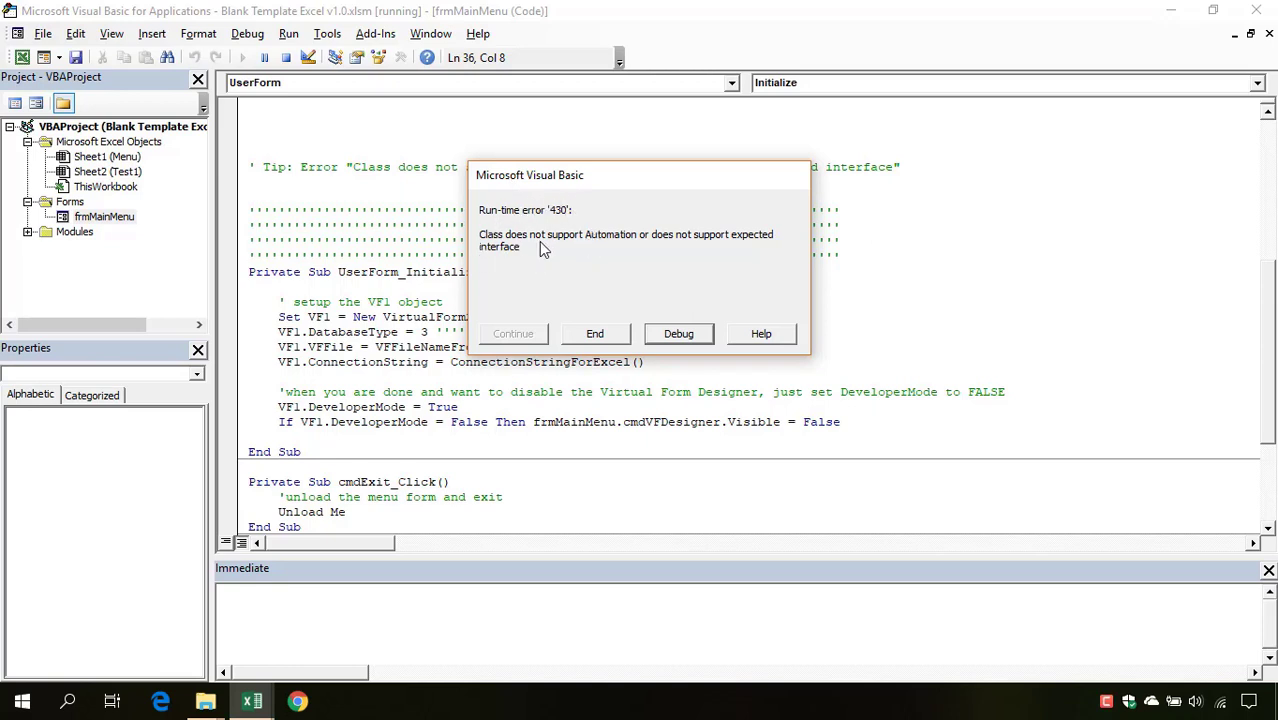
mouse_move(716, 244)
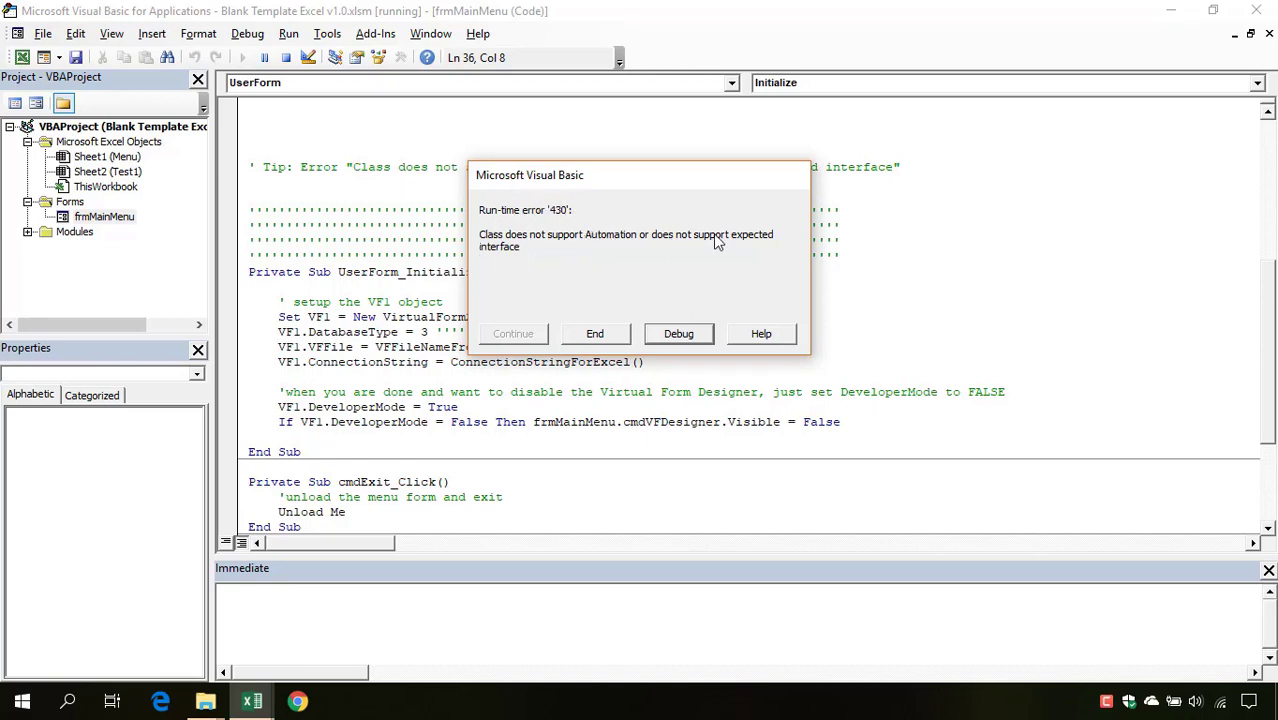
mouse_move(678, 334)
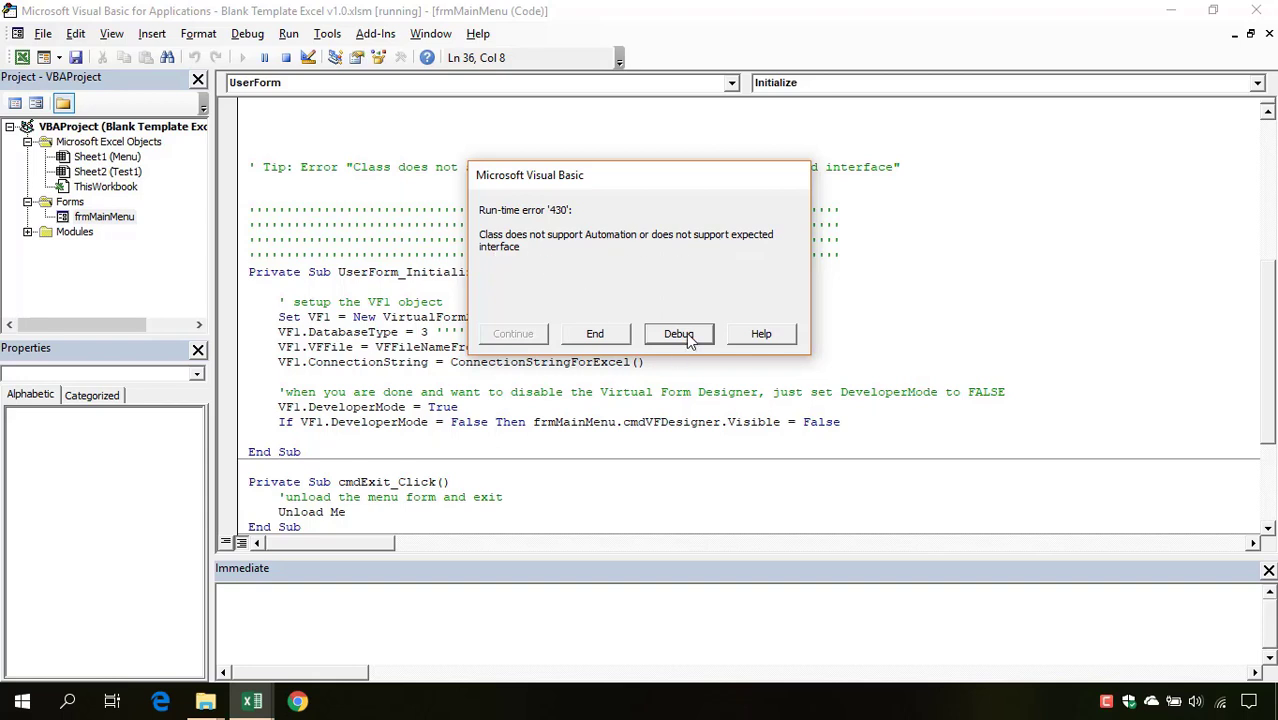
click(680, 332)
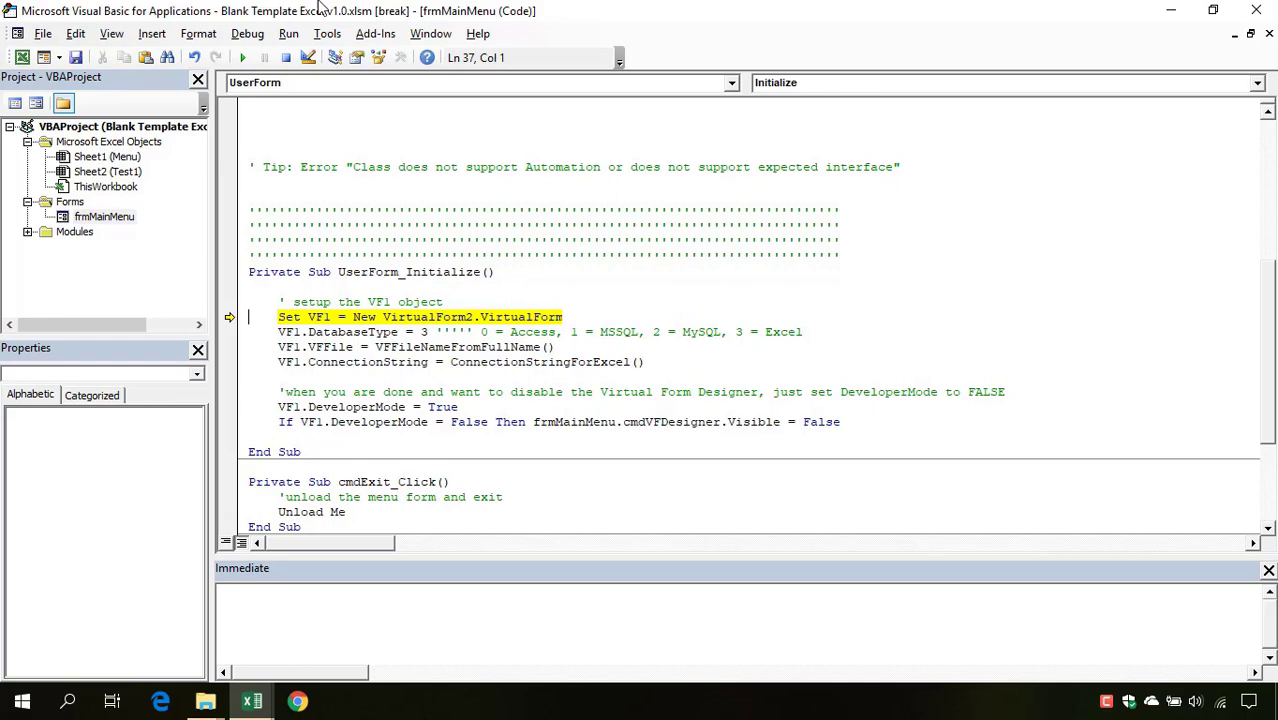
click(326, 32)
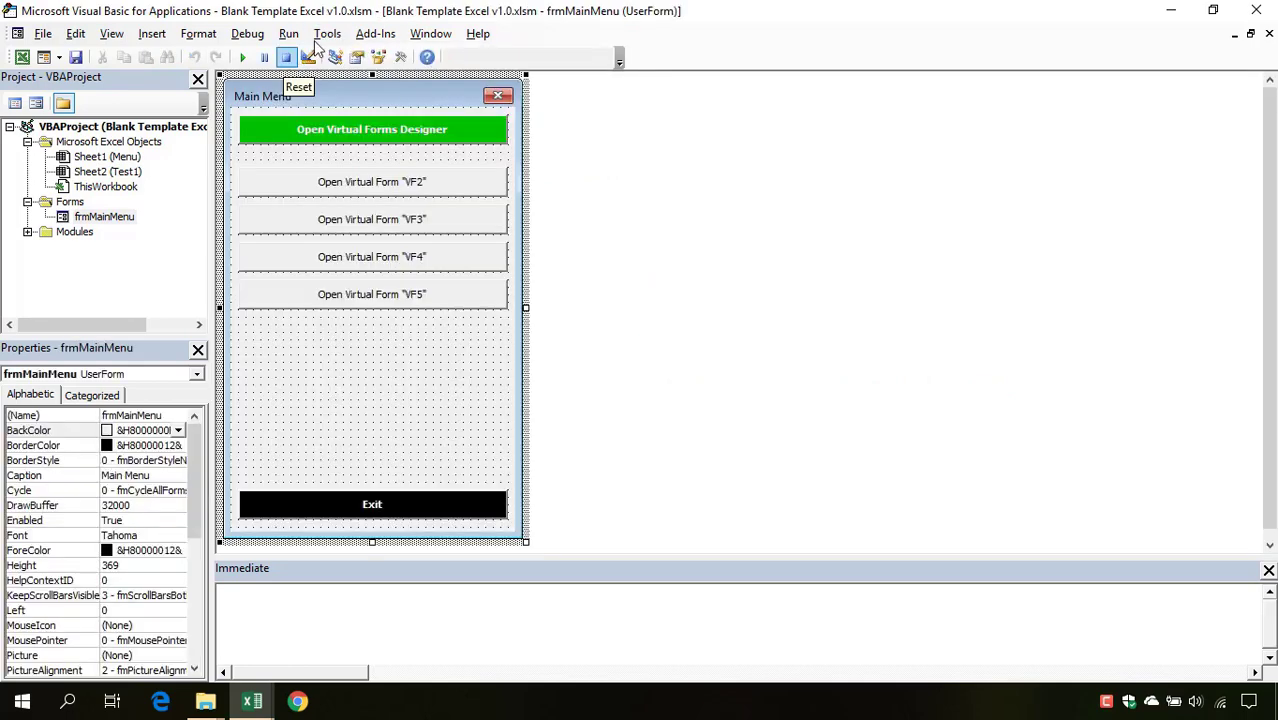
- Untick and re-tick the VirtualForm 2.0 reference, then run frmMainMenu without error 430
click(326, 32)
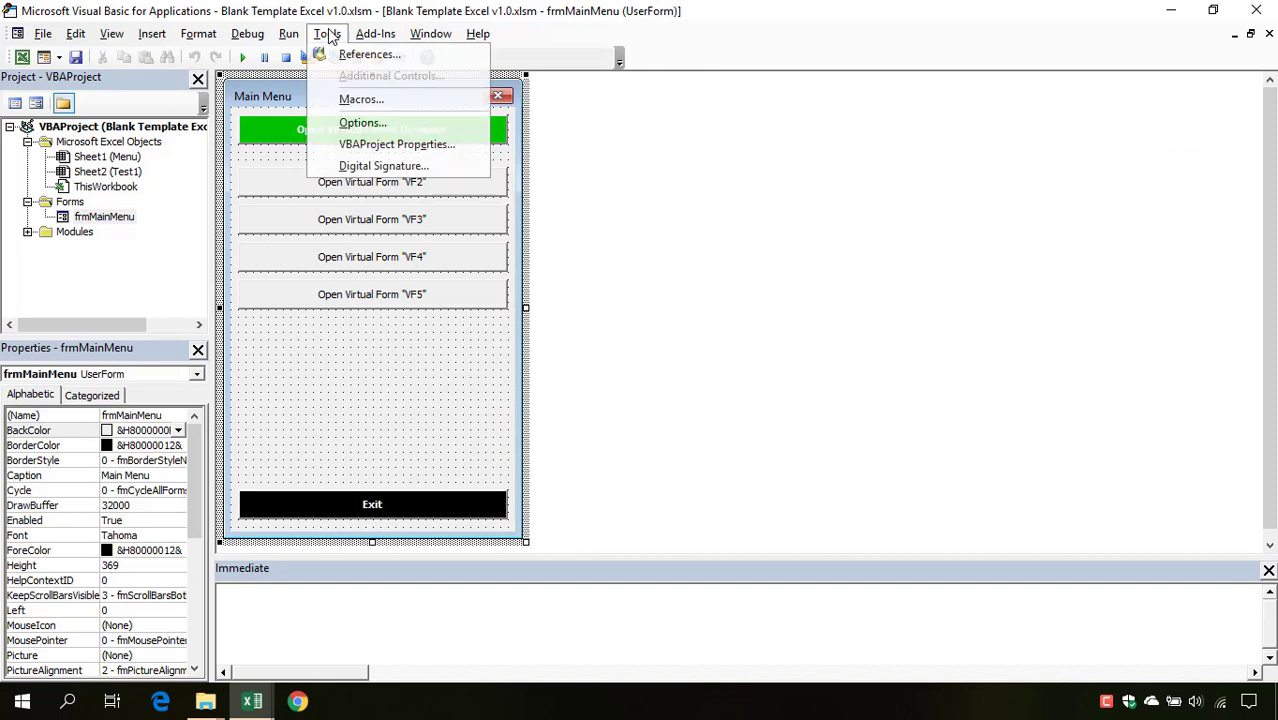
click(328, 32)
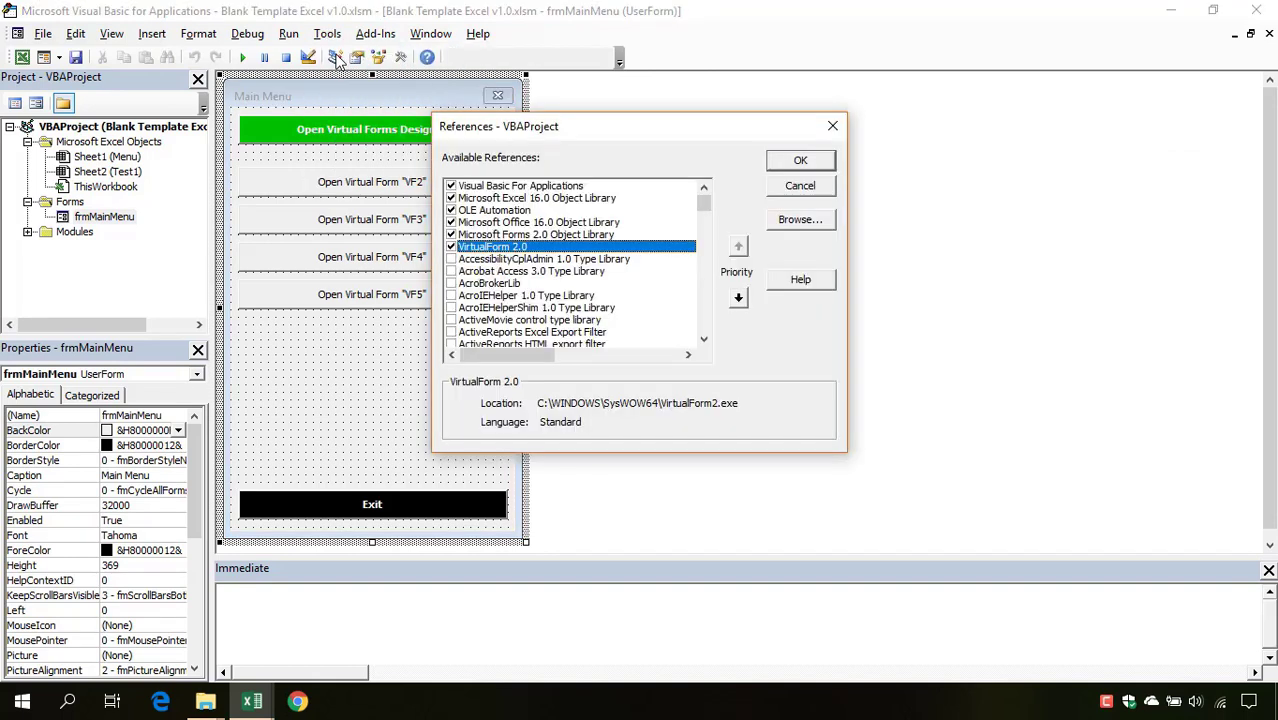
click(452, 248)
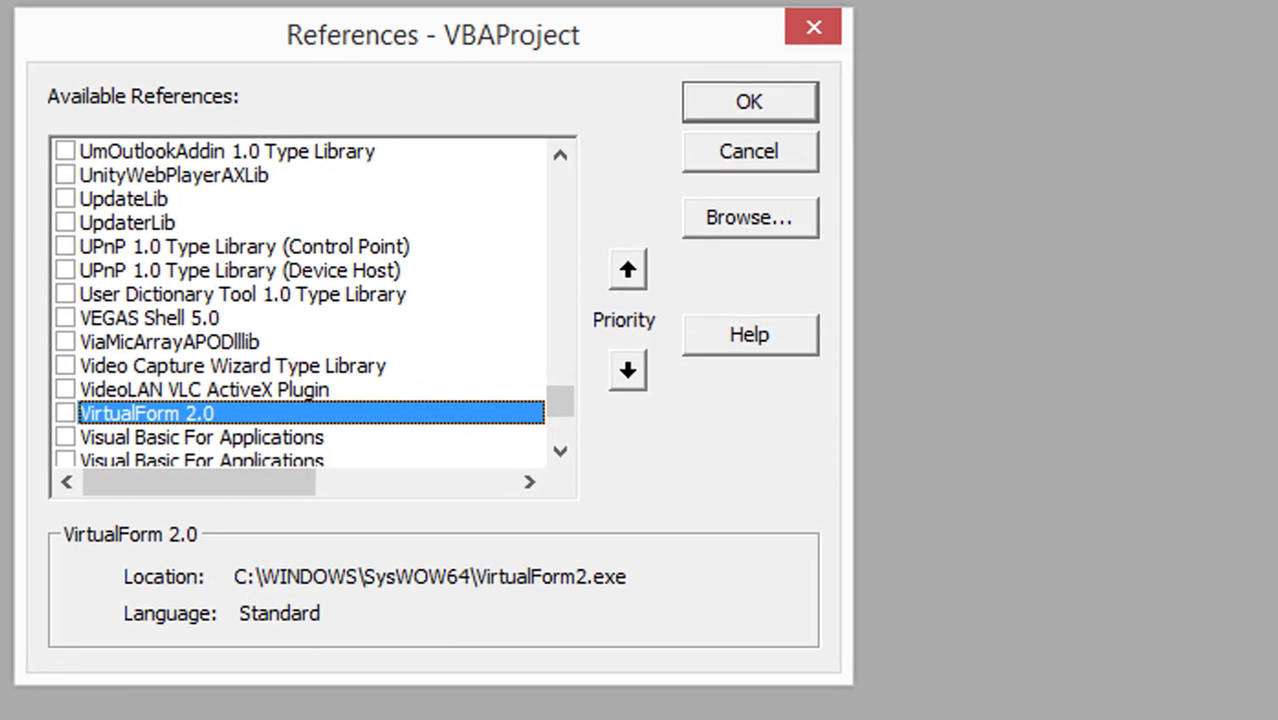
click(64, 412)
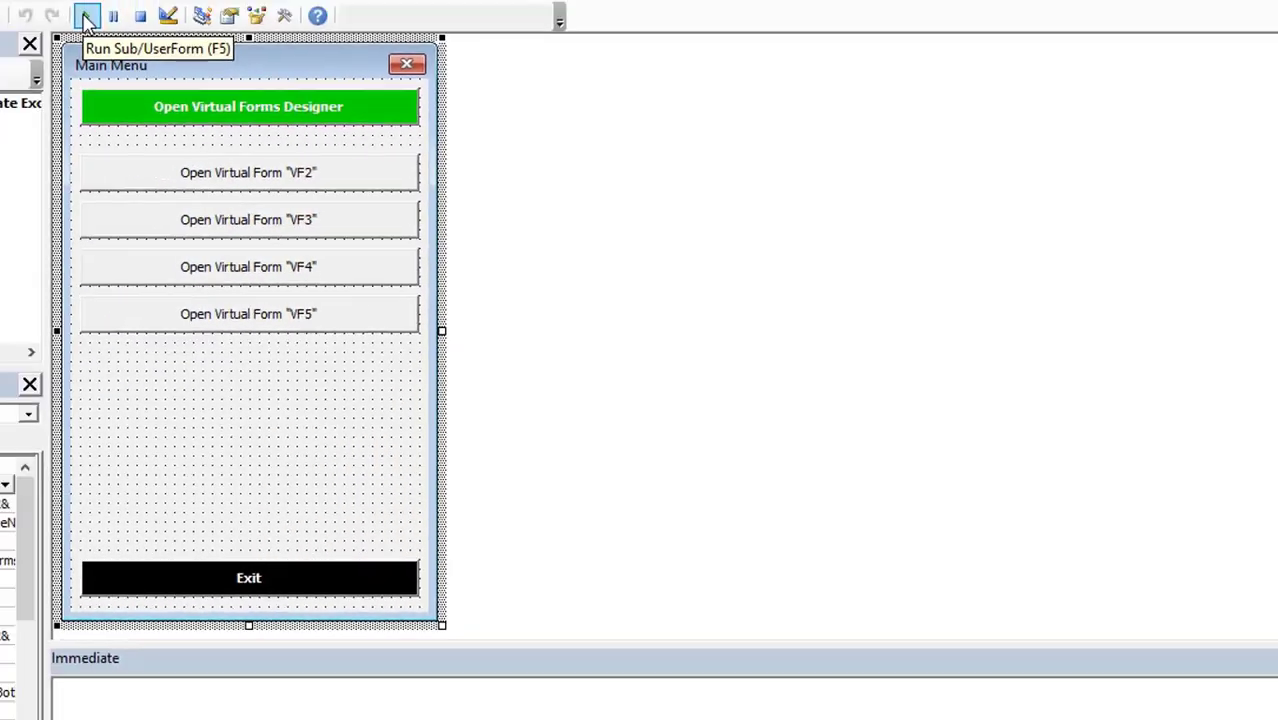
click(86, 16)
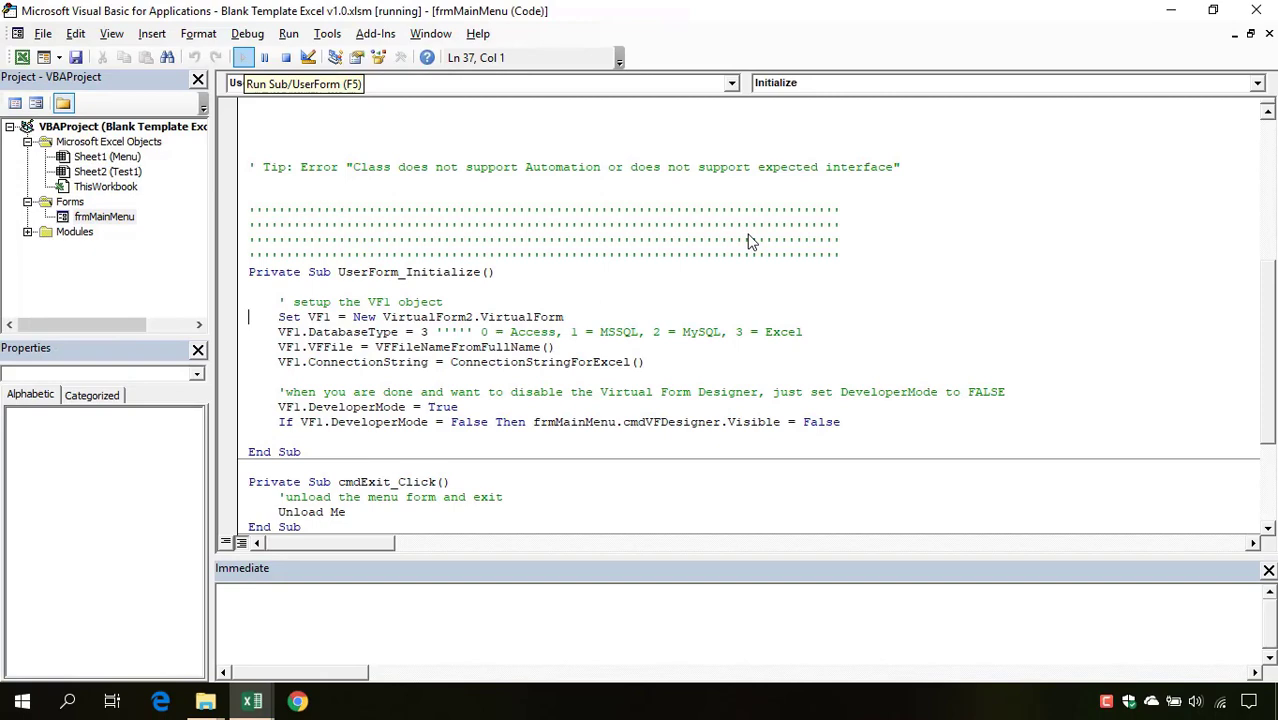